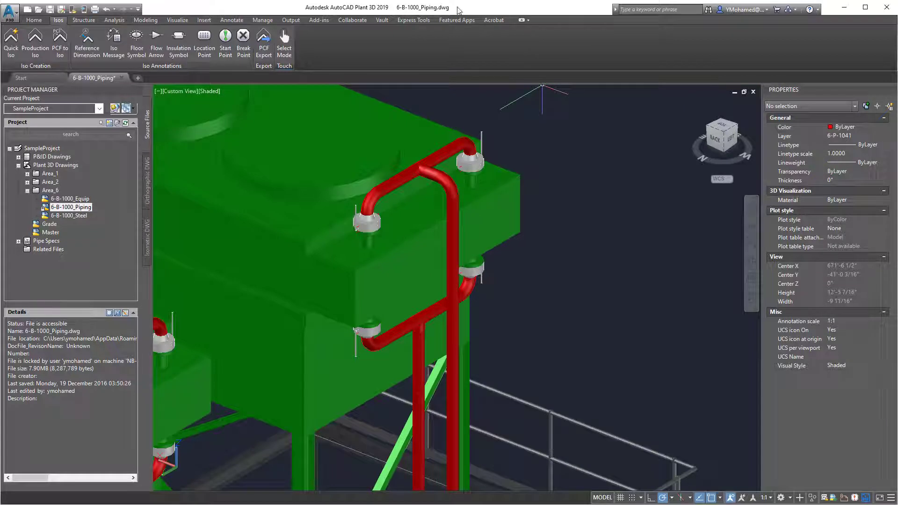
{"action": "mouse_move", "coordinate": [461, 112]}
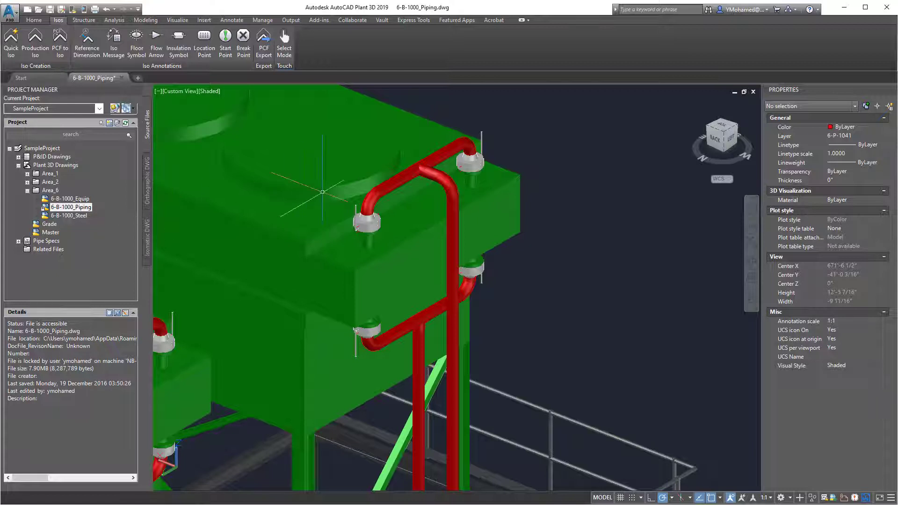
Run AUDIT on the piping drawing to check it for errors
{"action": "left_click", "coordinate": [395, 174]}
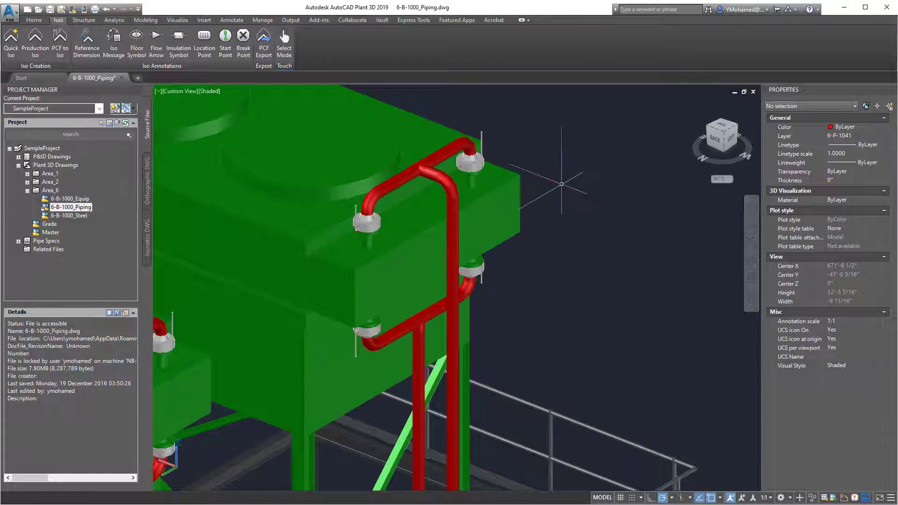
{"action": "mouse_move", "coordinate": [578, 289]}
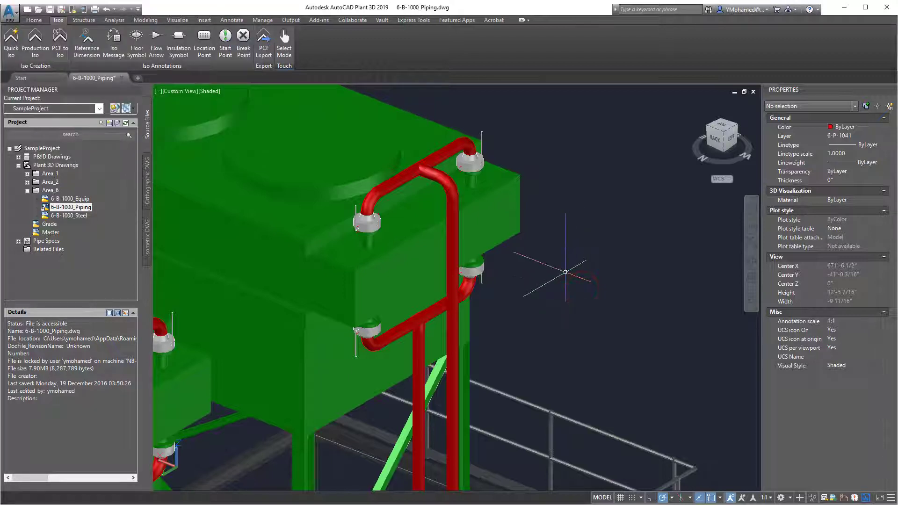
{"action": "type", "text": "AUDIT"}
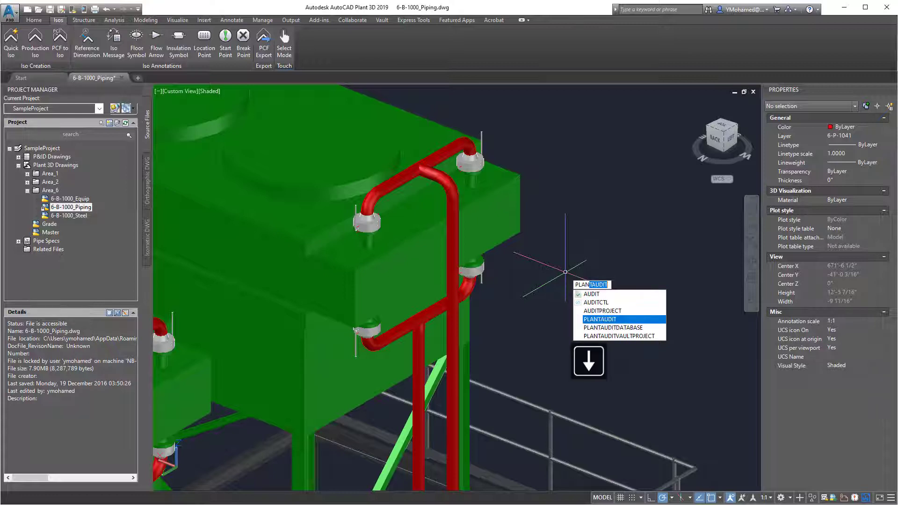
{"action": "key", "text": "Escape"}
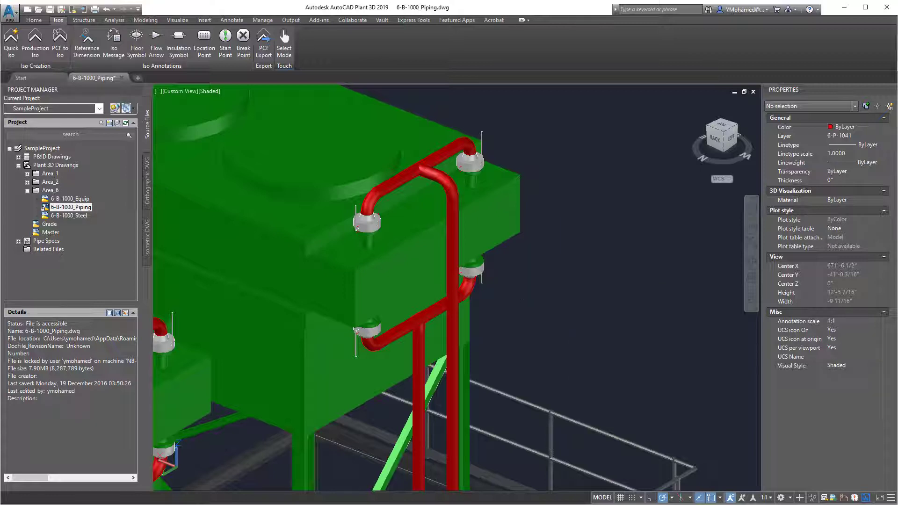
{"action": "mouse_move", "coordinate": [555, 235]}
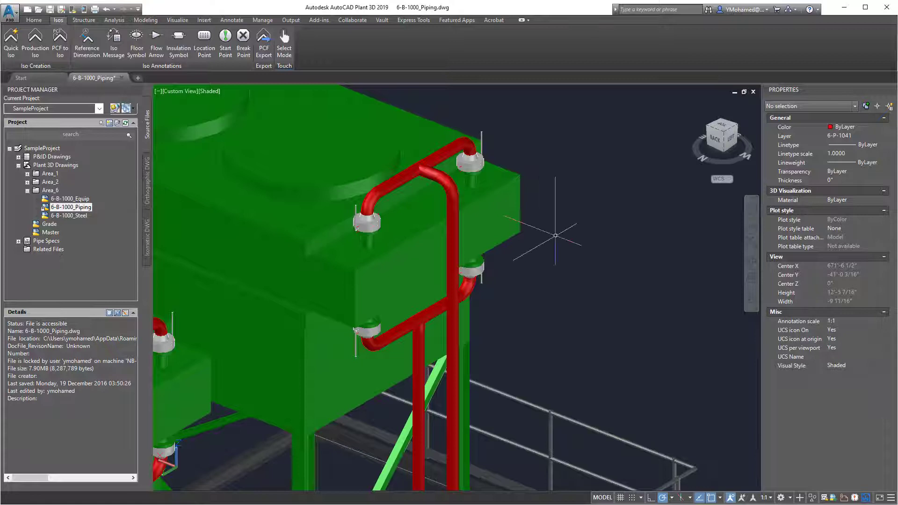
Compact the project database, choosing 'Compress database and purge history'
{"action": "type", "text": "com"}
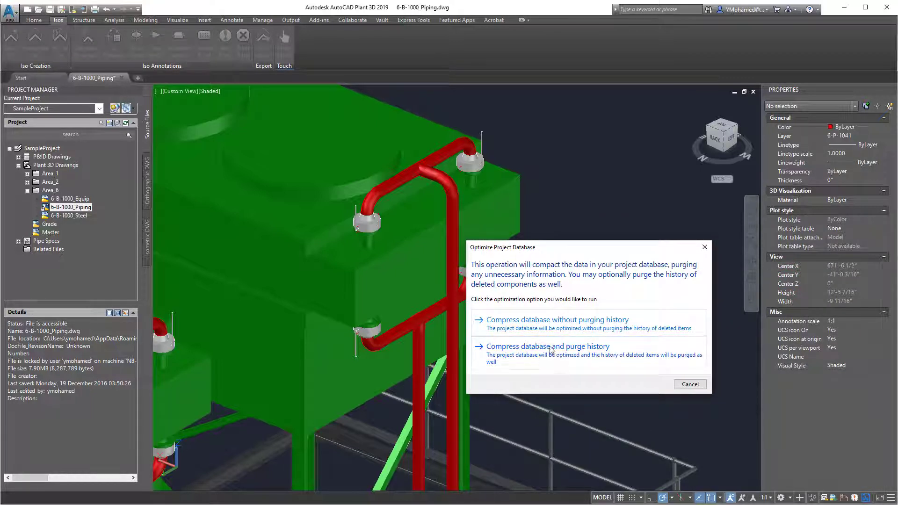
{"action": "left_click", "coordinate": [690, 383]}
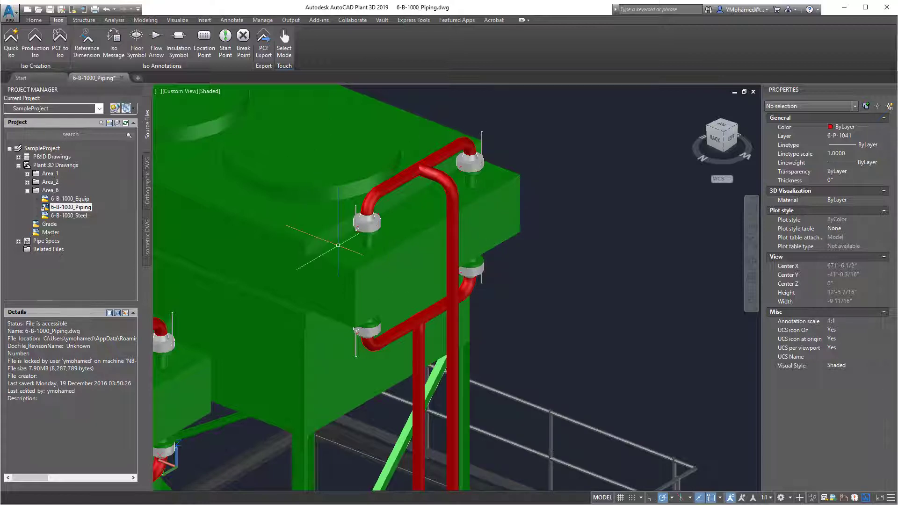
{"action": "left_click", "coordinate": [371, 203]}
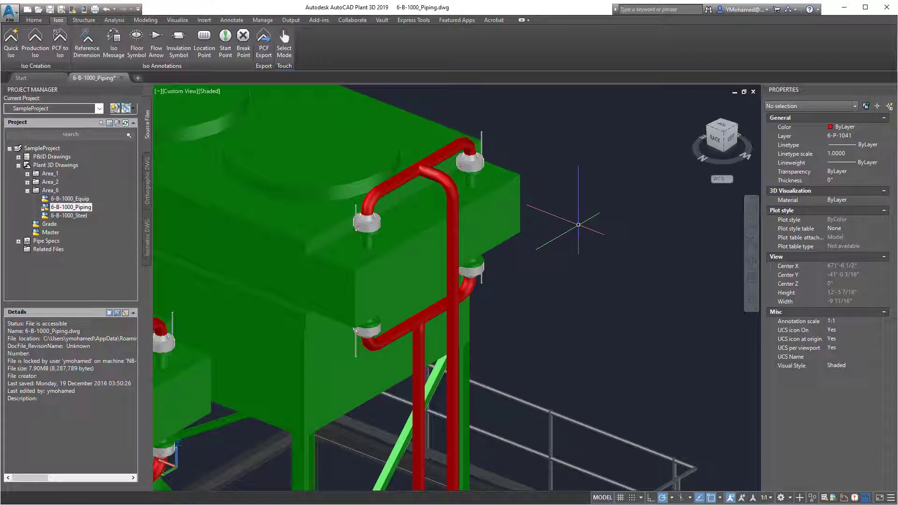
Run PURGE, use Purge All, confirm 'Purge all items', then close the dialog
{"action": "type", "text": "pur"}
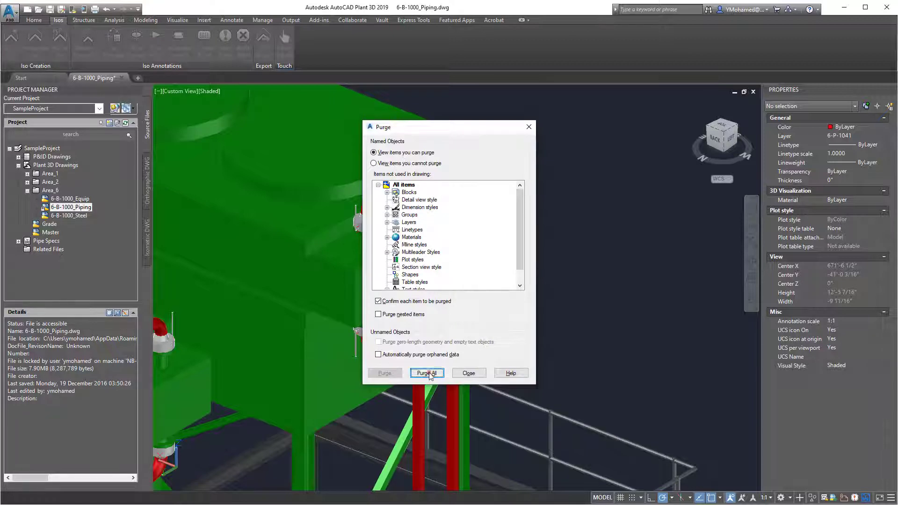
{"action": "left_click", "coordinate": [426, 373]}
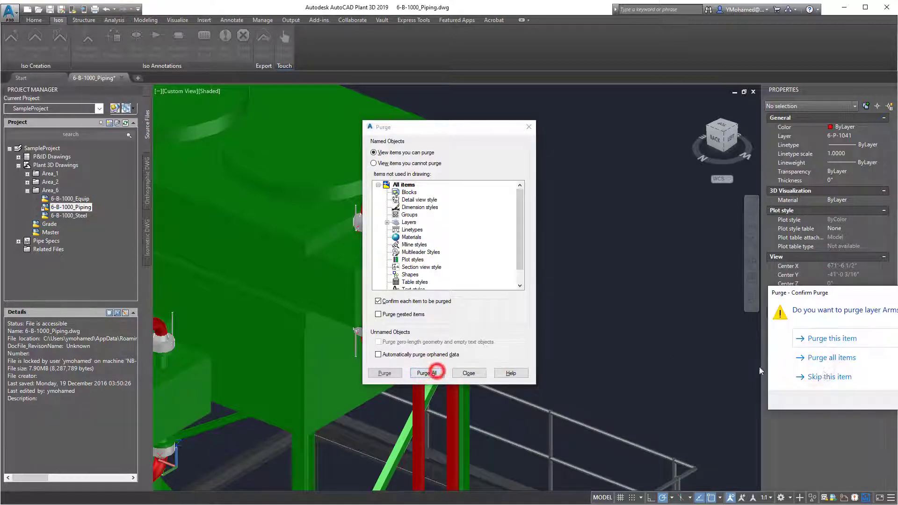
{"action": "left_click", "coordinate": [469, 373]}
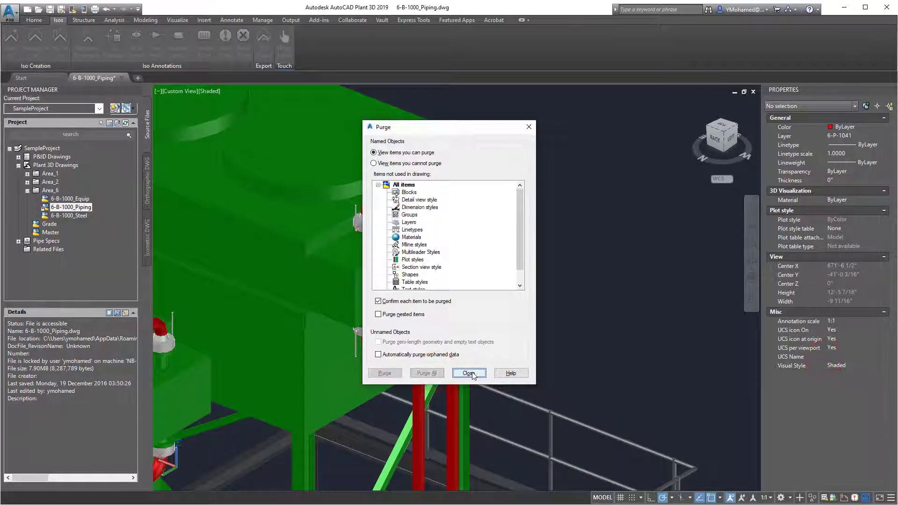
{"action": "left_click", "coordinate": [469, 373]}
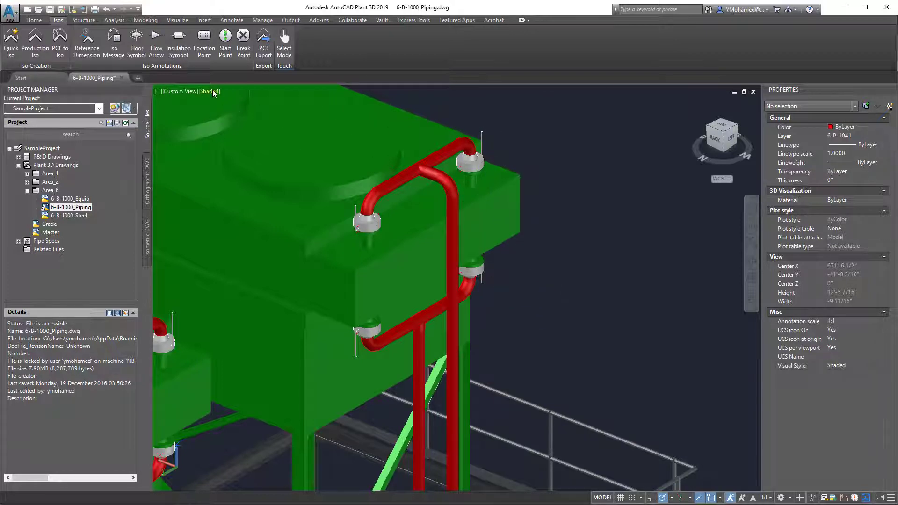
Change the viewport visual style from Shaded to Wireframe
{"action": "left_click", "coordinate": [209, 91]}
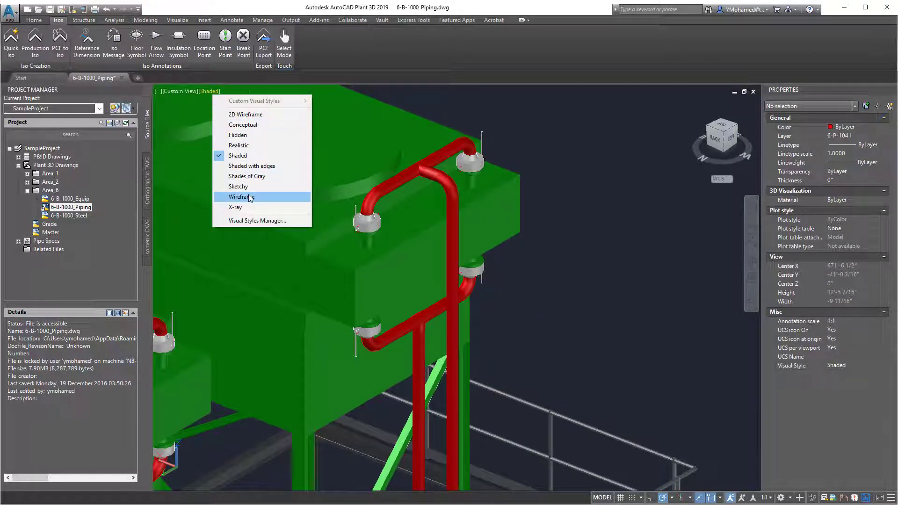
{"action": "left_click", "coordinate": [238, 196]}
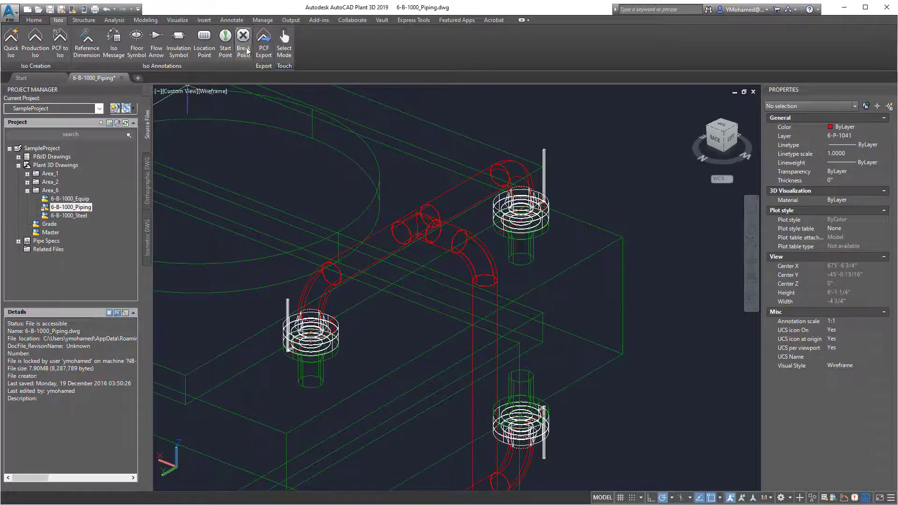
Start an iso Break Point on the horizontal red pipe beside the tee
{"action": "left_click", "coordinate": [243, 43]}
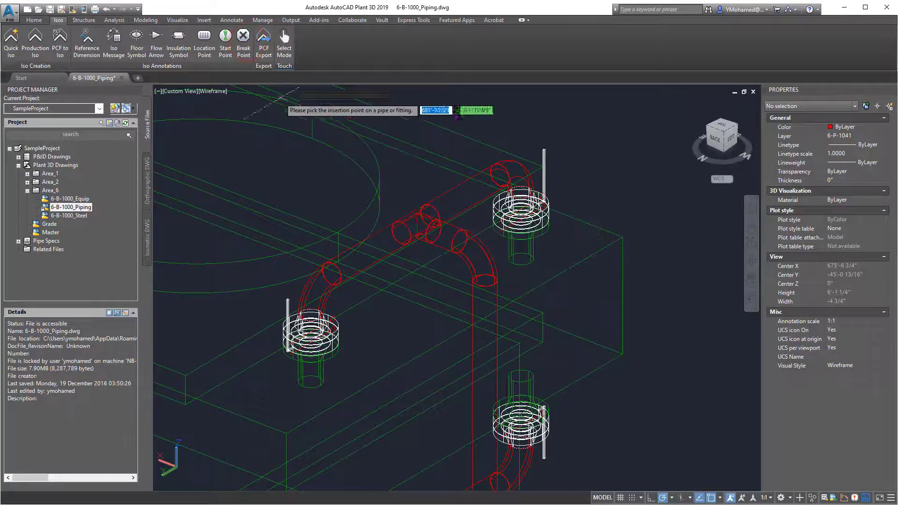
{"action": "mouse_move", "coordinate": [426, 219]}
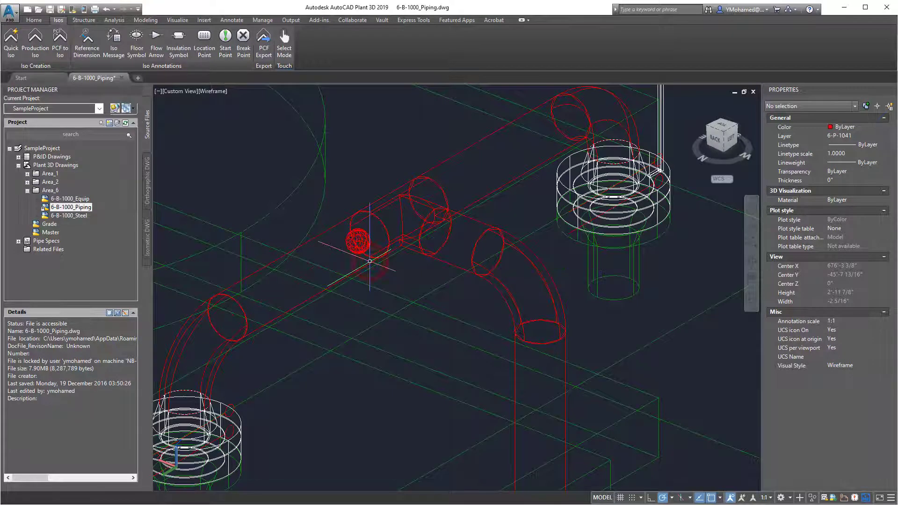
{"action": "mouse_move", "coordinate": [357, 241]}
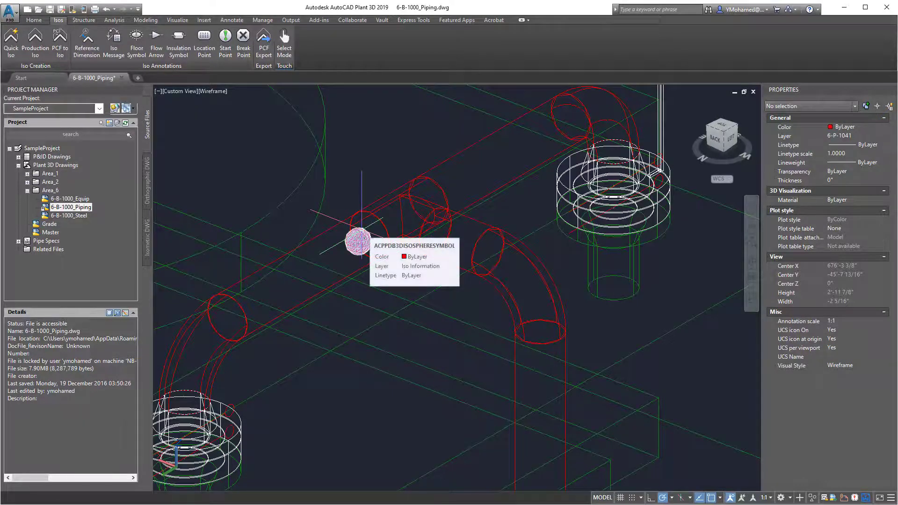
{"action": "mouse_move", "coordinate": [710, 452]}
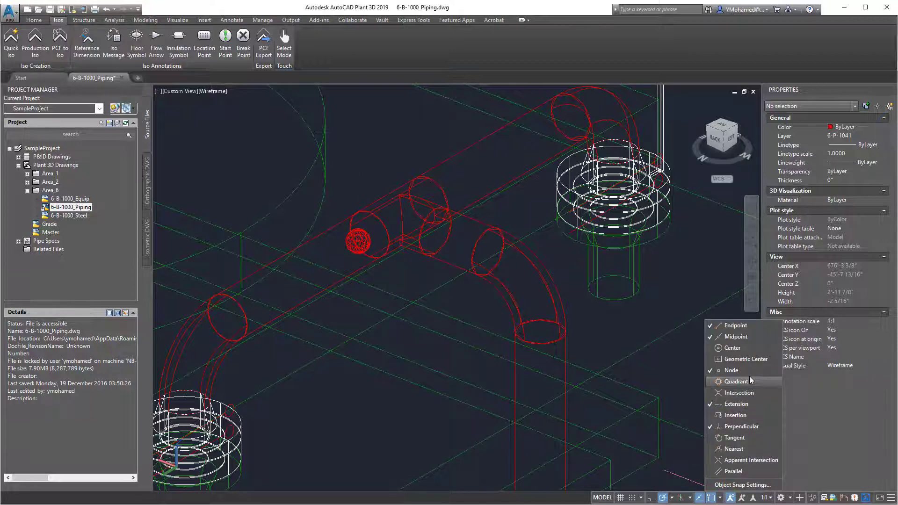
{"action": "mouse_move", "coordinate": [752, 415]}
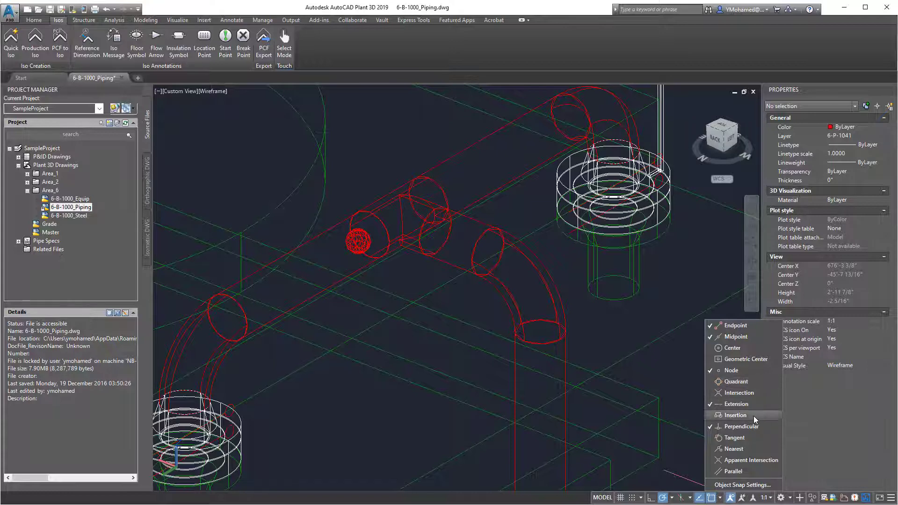
{"action": "mouse_move", "coordinate": [755, 403]}
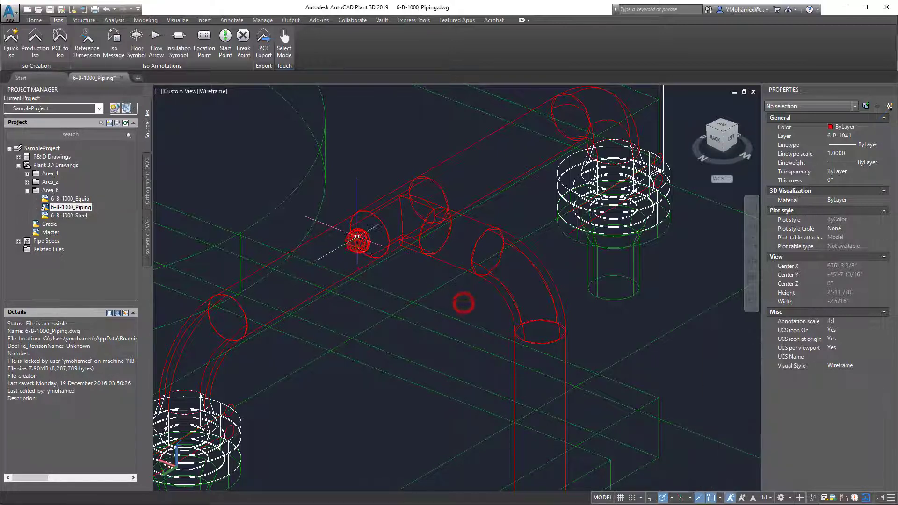
End the point-picking command and switch the visual style back to Shaded
{"action": "key", "text": "Delete"}
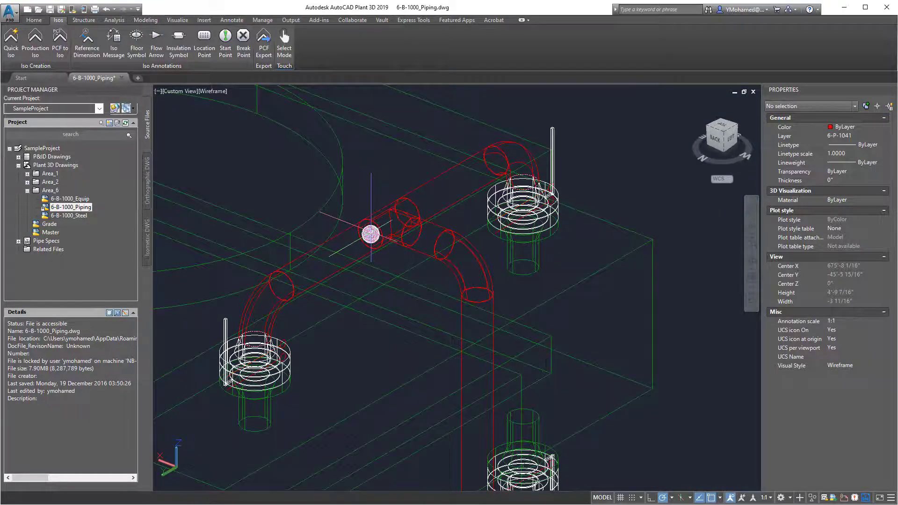
{"action": "mouse_move", "coordinate": [370, 233]}
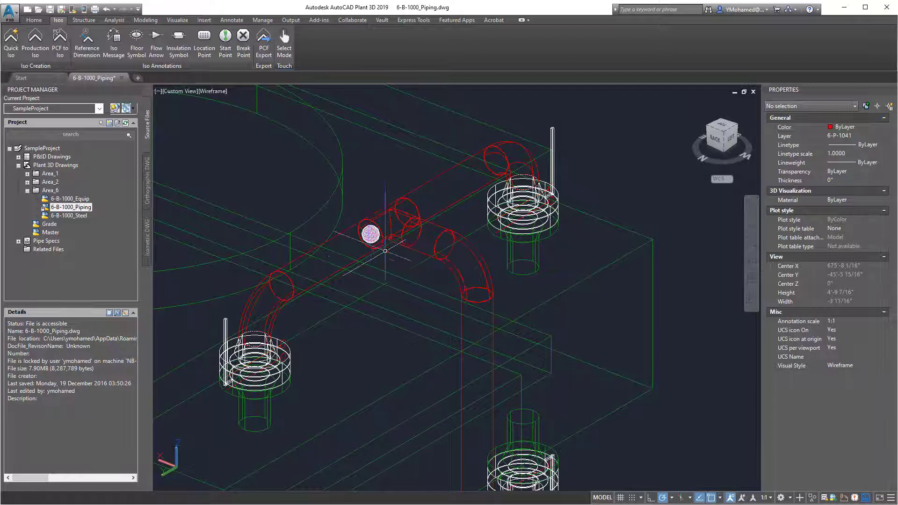
{"action": "mouse_move", "coordinate": [358, 224]}
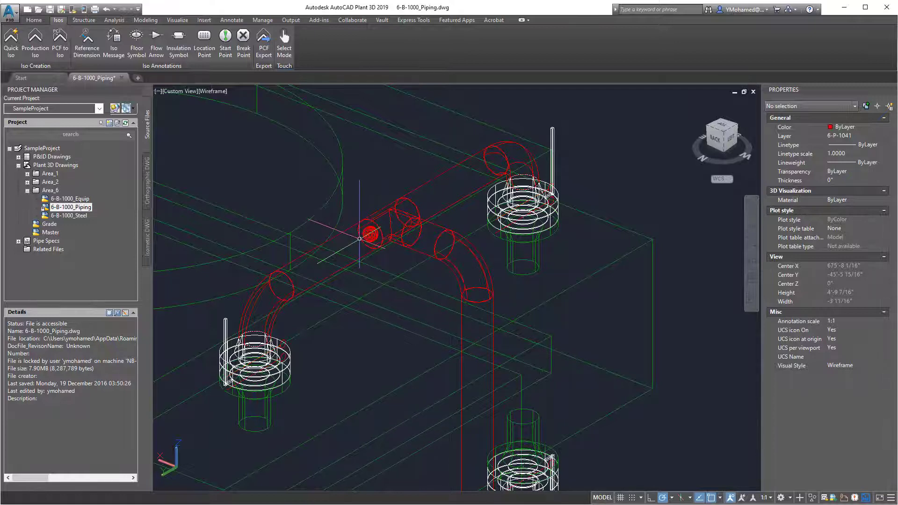
{"action": "left_click", "coordinate": [214, 91]}
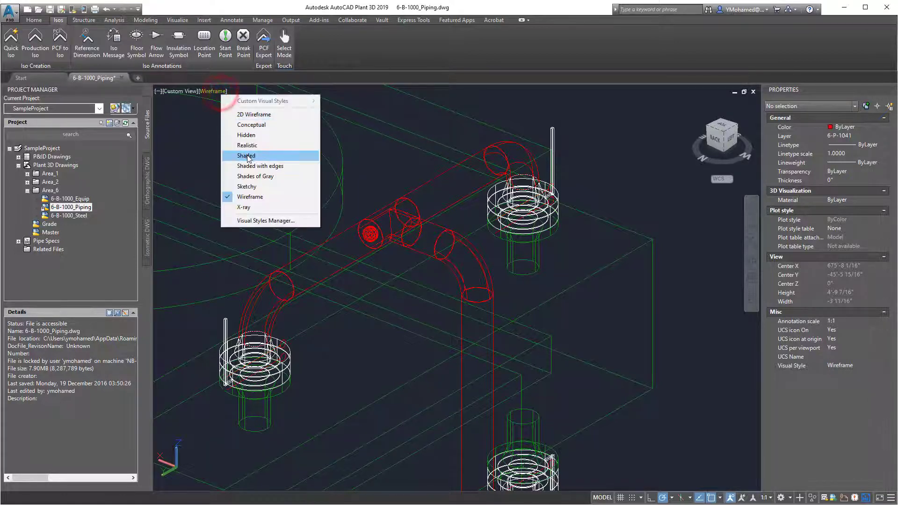
{"action": "left_click", "coordinate": [246, 155]}
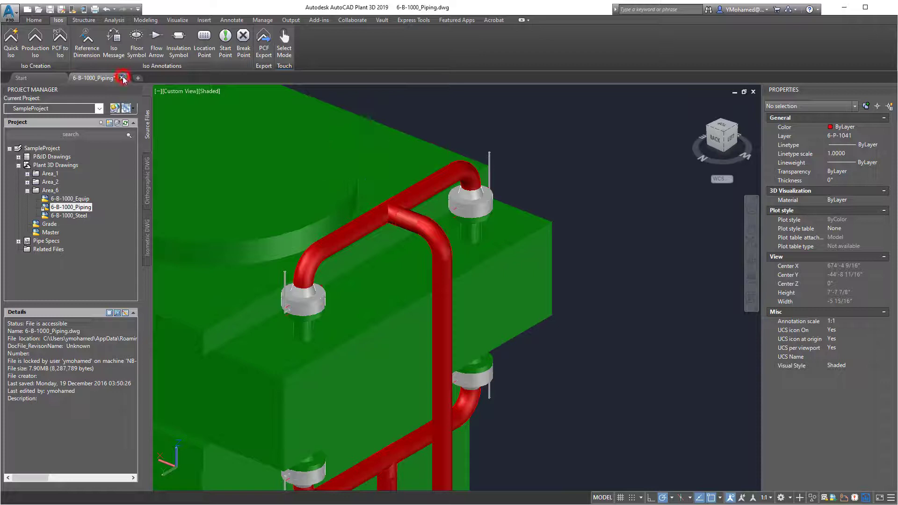
Close the 6-B-1000_Piping drawing and reopen it with Recover from the Application menu
{"action": "left_click", "coordinate": [122, 79]}
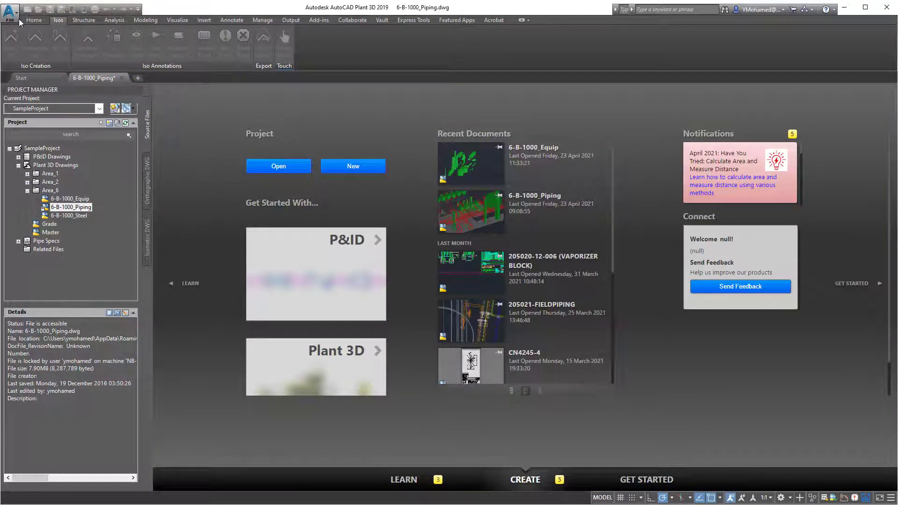
{"action": "left_click", "coordinate": [11, 12]}
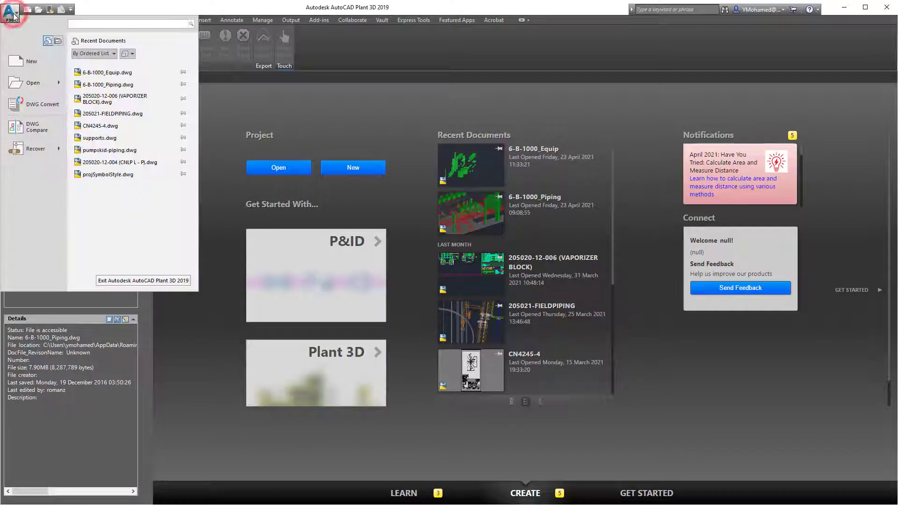
{"action": "left_click", "coordinate": [35, 148]}
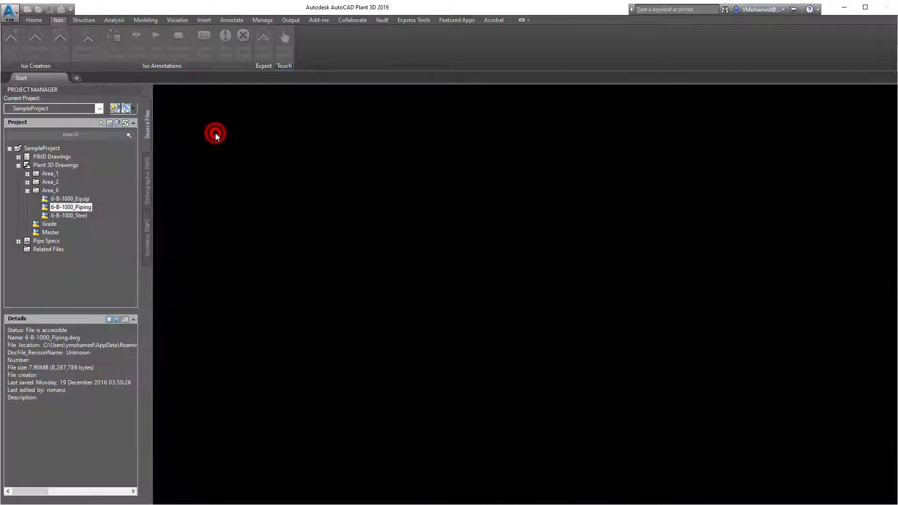
{"action": "double_click", "coordinate": [72, 206]}
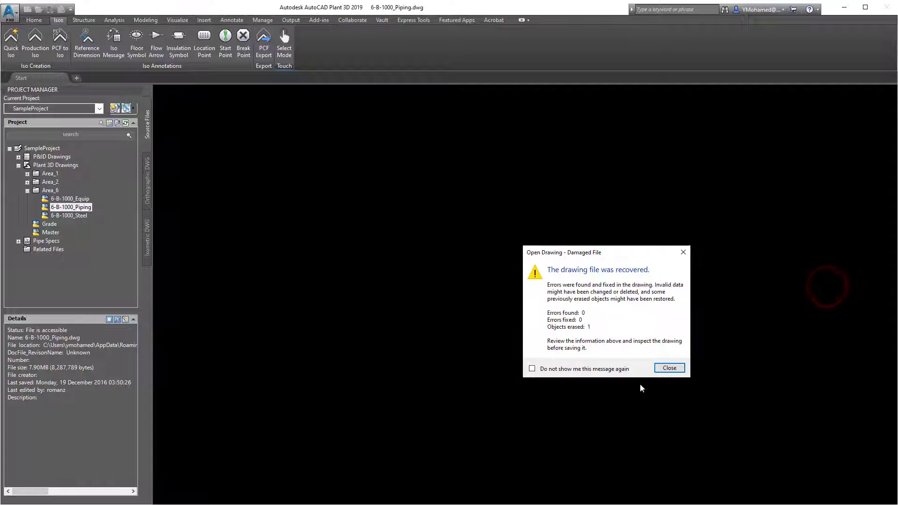
{"action": "mouse_move", "coordinate": [587, 336]}
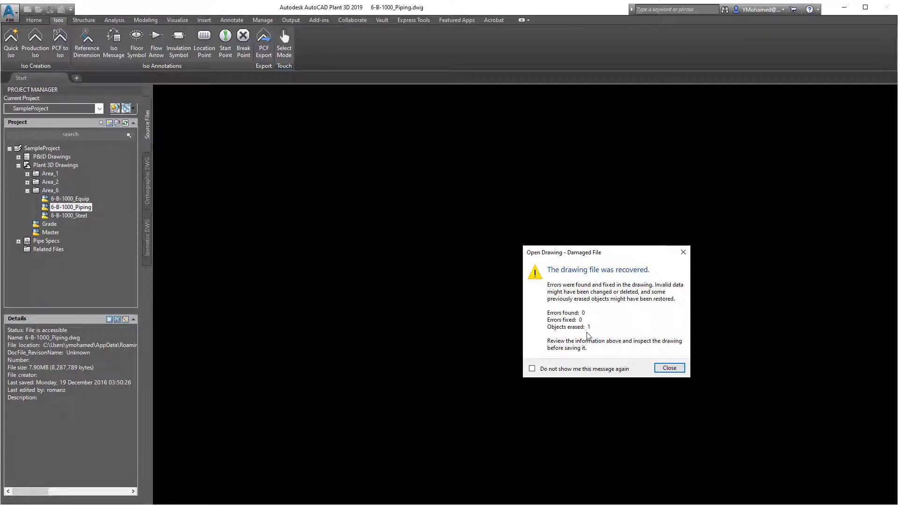
{"action": "mouse_move", "coordinate": [475, 315]}
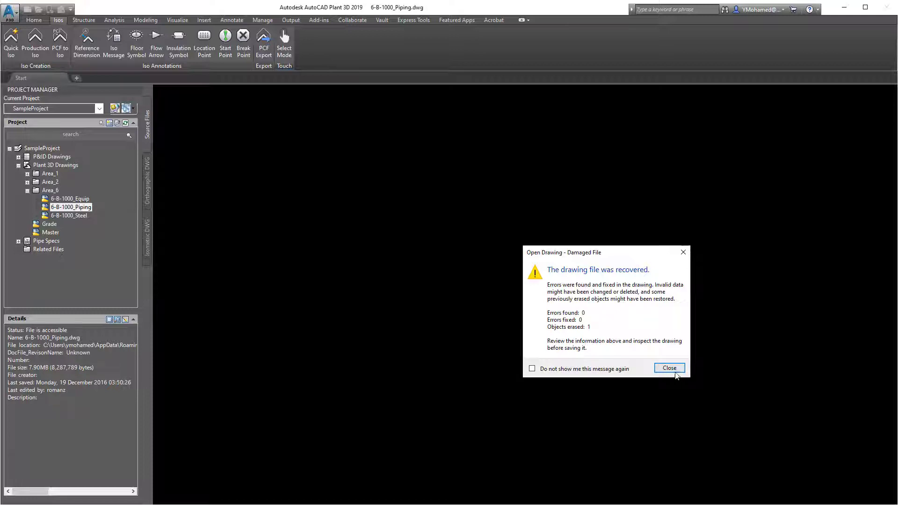
Dismiss the 'drawing file was recovered' report for 6-B-1000_Piping
{"action": "left_click", "coordinate": [669, 367]}
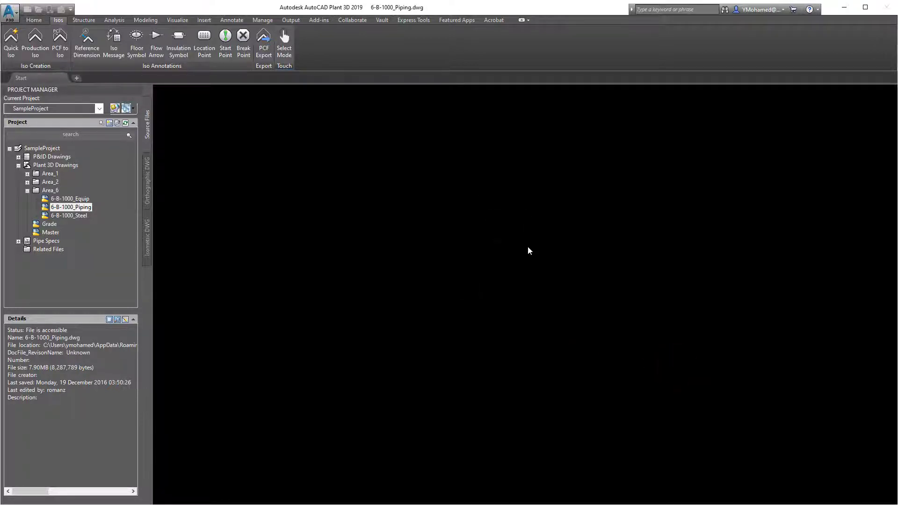
{"action": "mouse_move", "coordinate": [592, 240]}
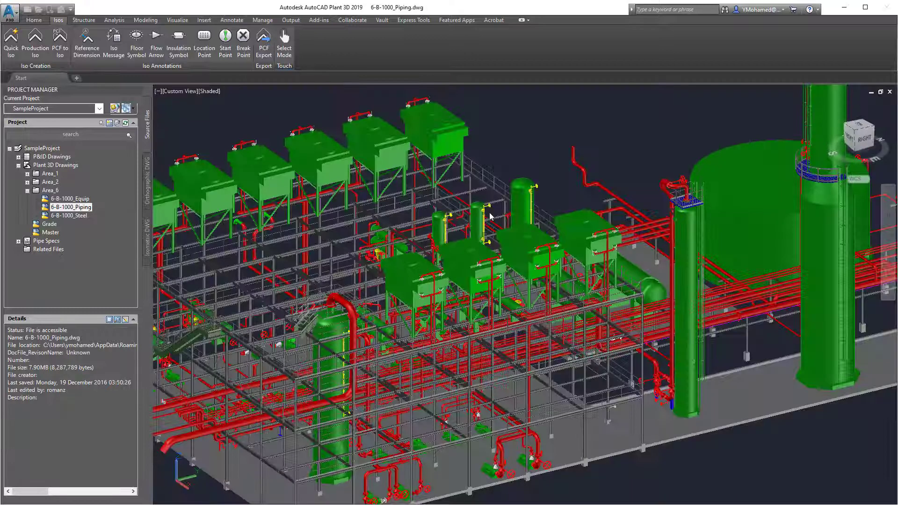
Zoom in on the red pipe loops over the green equipment and open the visual styles list
{"action": "double_click", "coordinate": [71, 206]}
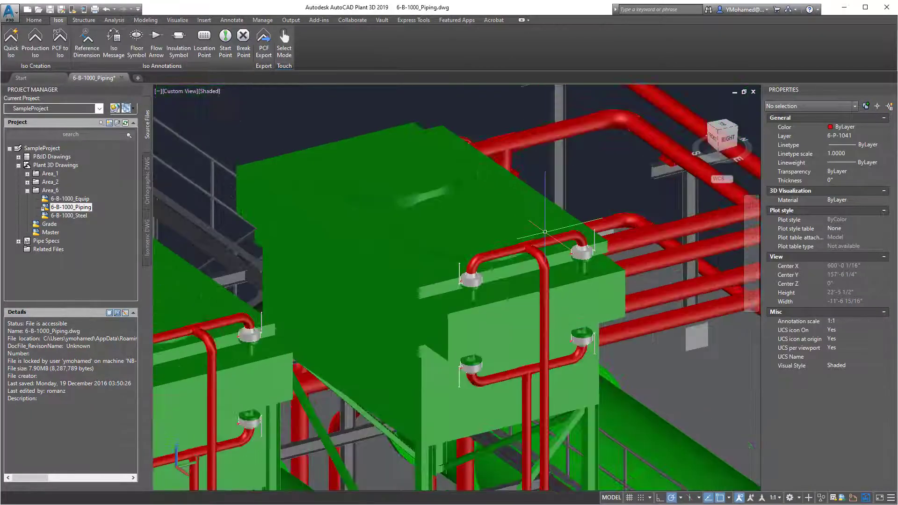
{"action": "mouse_move", "coordinate": [545, 232]}
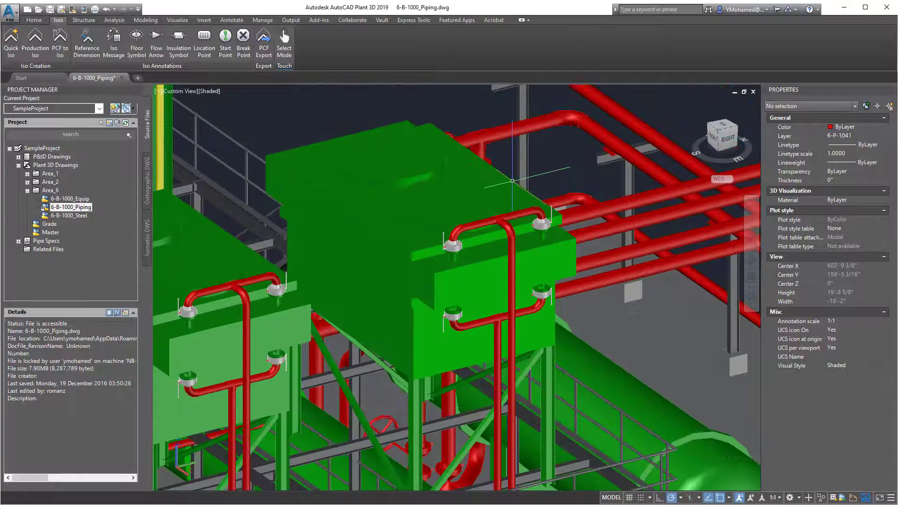
{"action": "left_click", "coordinate": [210, 91]}
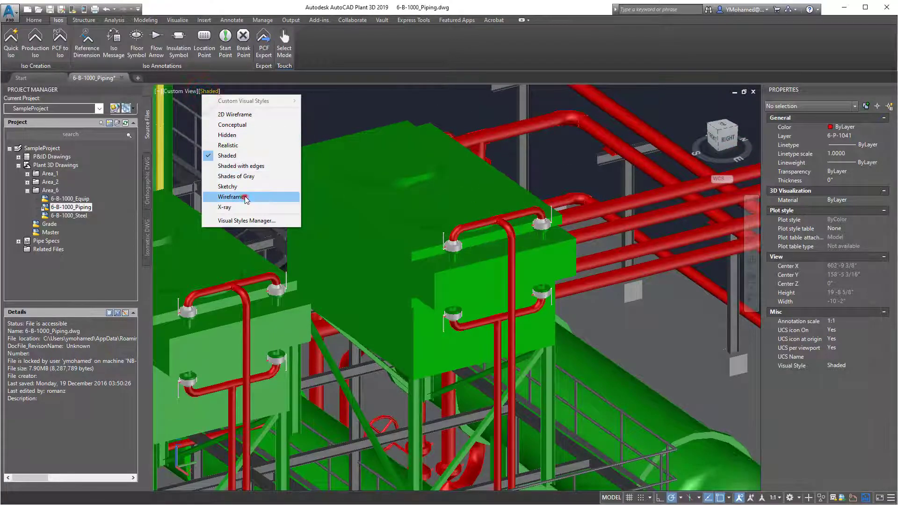
Switch to Wireframe and window-select the line 6-P-1022 pipe, elbow and flange
{"action": "left_click", "coordinate": [232, 197]}
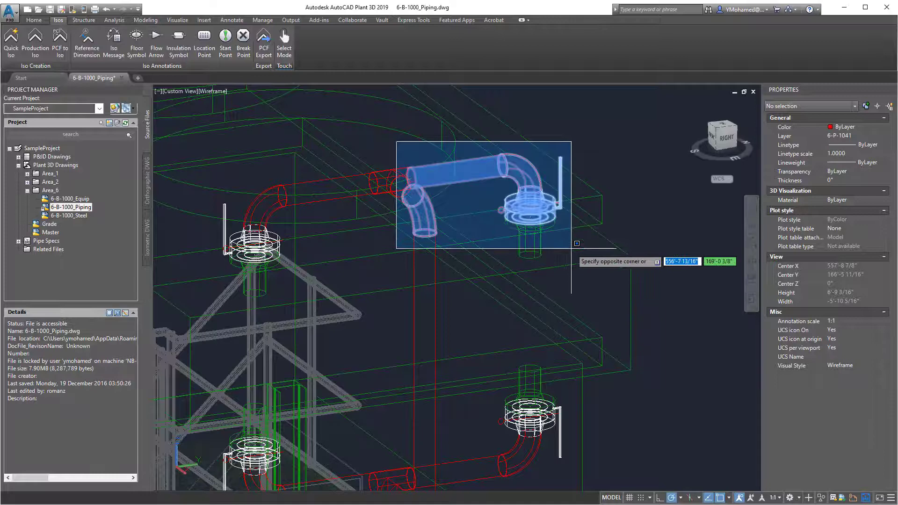
{"action": "mouse_move", "coordinate": [587, 223]}
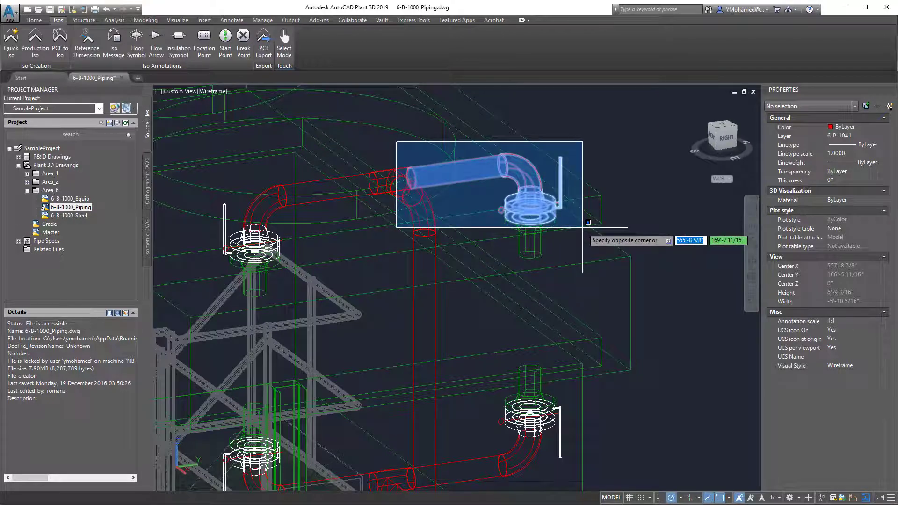
{"action": "left_click", "coordinate": [587, 222]}
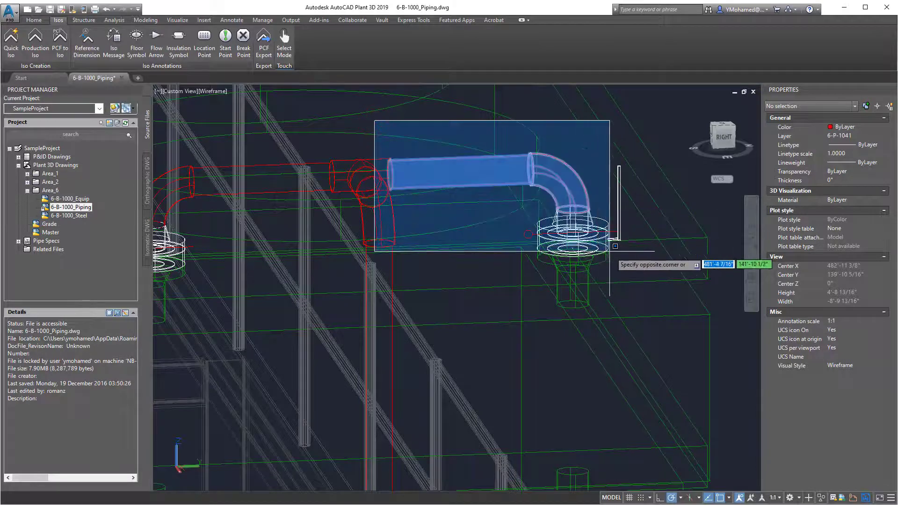
{"action": "left_click", "coordinate": [630, 267]}
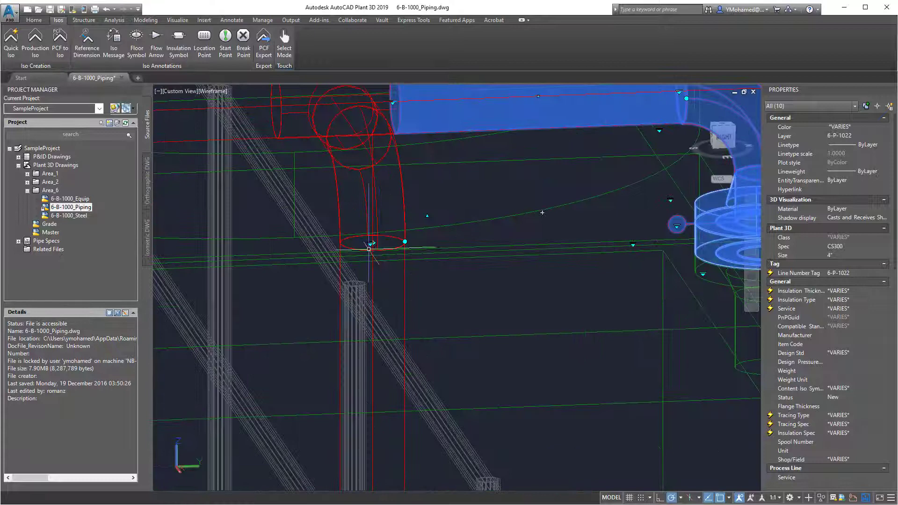
{"action": "left_click", "coordinate": [368, 248]}
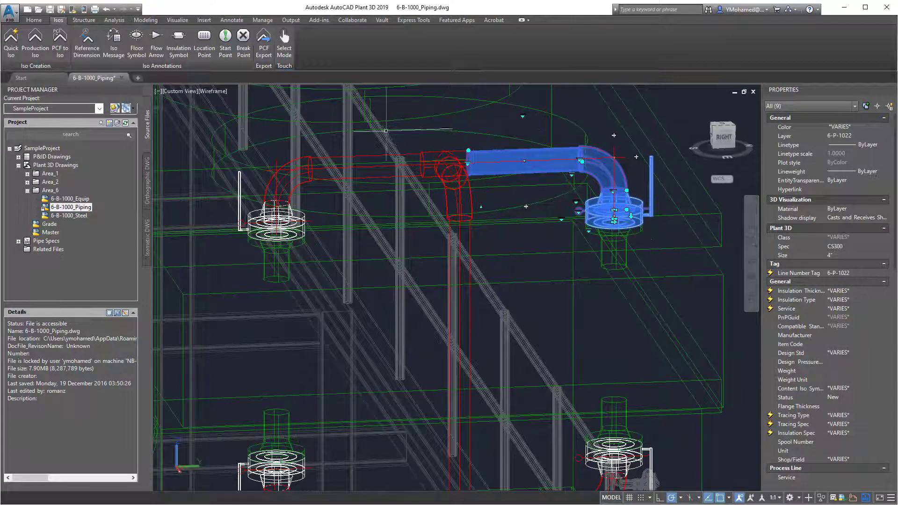
{"action": "left_click", "coordinate": [10, 43]}
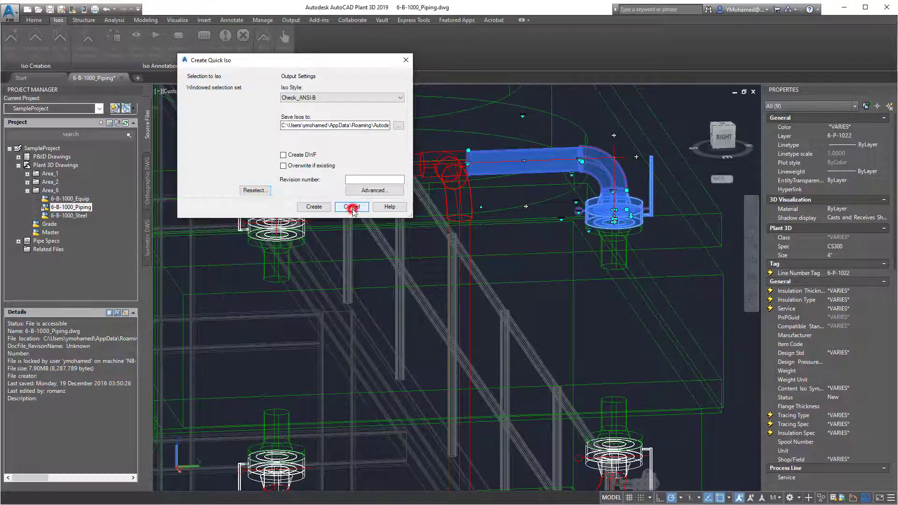
{"action": "left_click", "coordinate": [352, 206]}
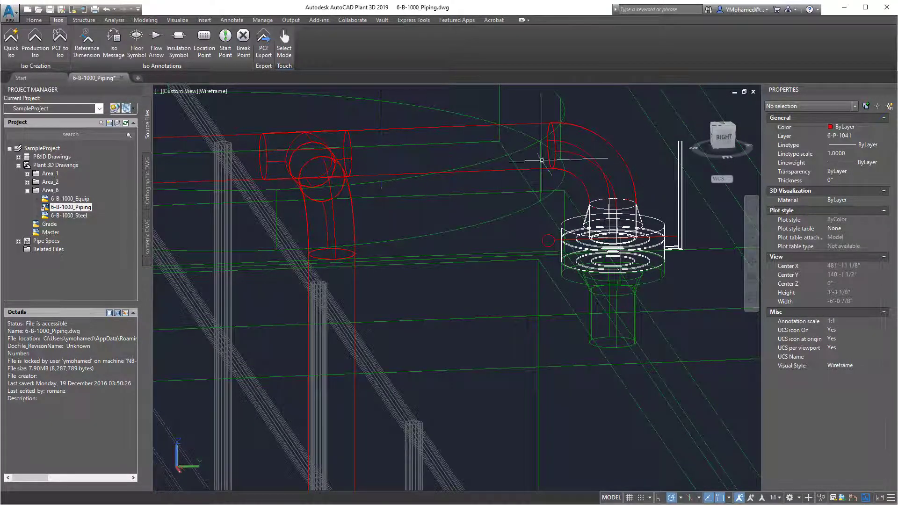
{"action": "mouse_move", "coordinate": [379, 156]}
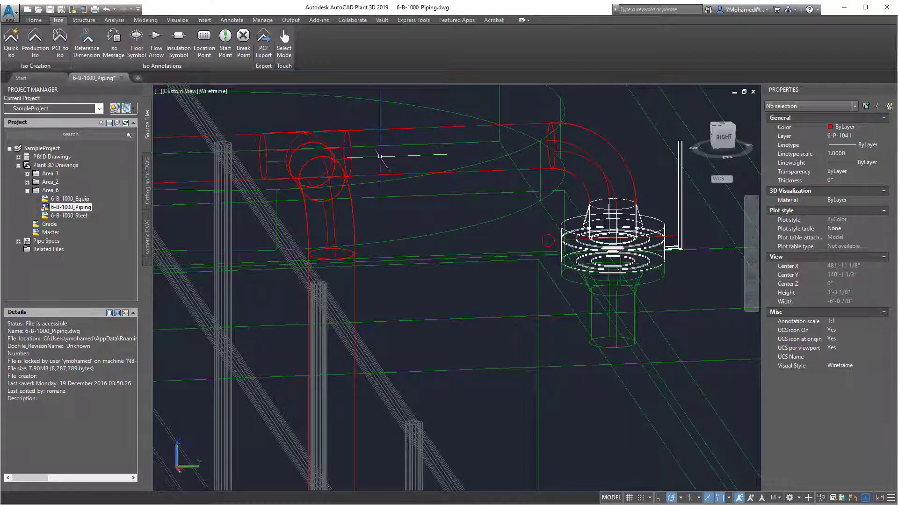
Zoom to the tee and route a straight pipe run to the elbow
{"action": "scroll", "scroll_direction": "up", "scroll_amount": 3}
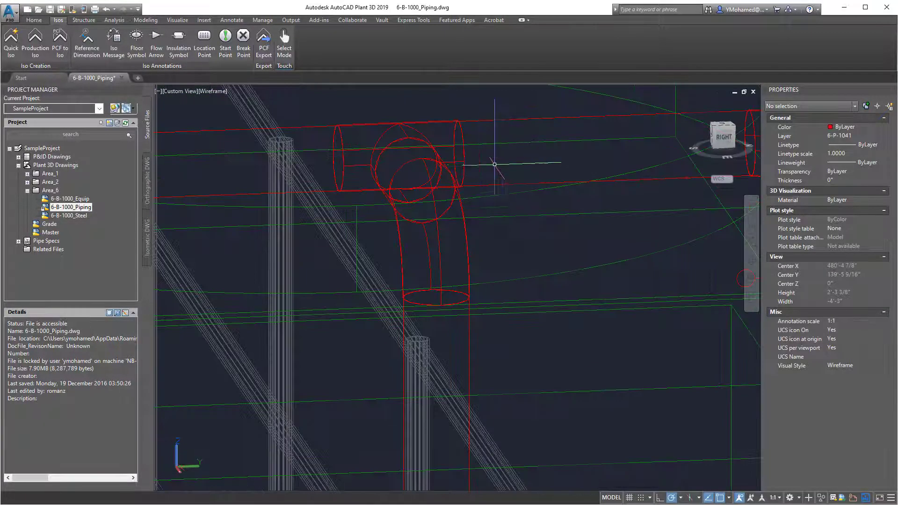
{"action": "scroll", "scroll_direction": "up", "scroll_amount": 3}
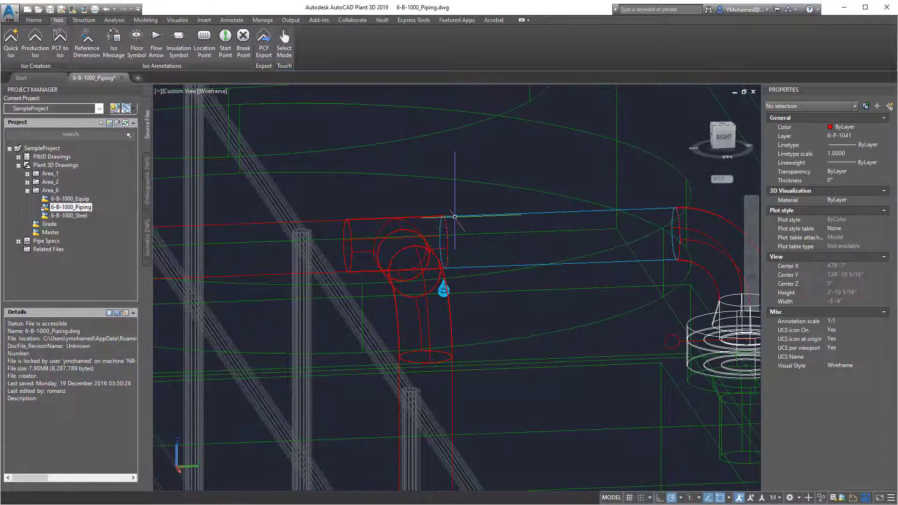
{"action": "right_click", "coordinate": [452, 217]}
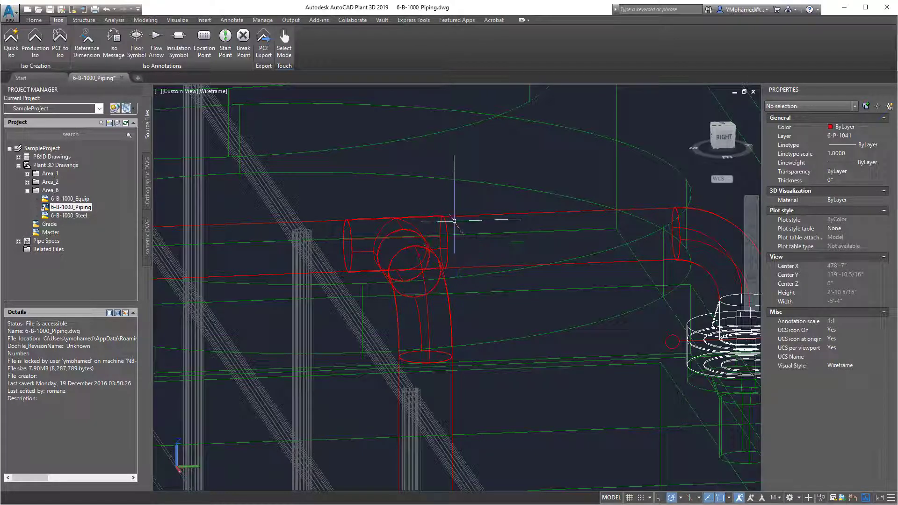
Save the 6-B-1000_Piping drawing with Ctrl+S
{"action": "key", "text": "ctrl+s"}
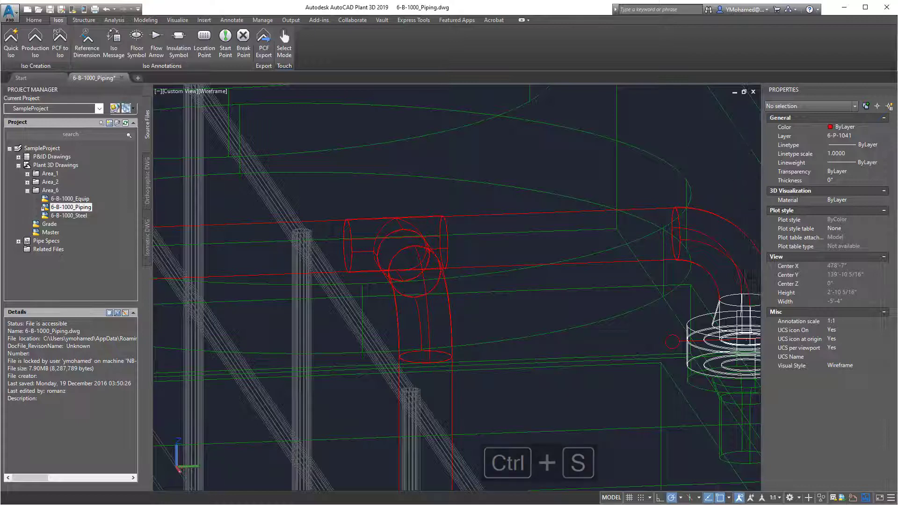
{"action": "key", "text": "ctrl+s"}
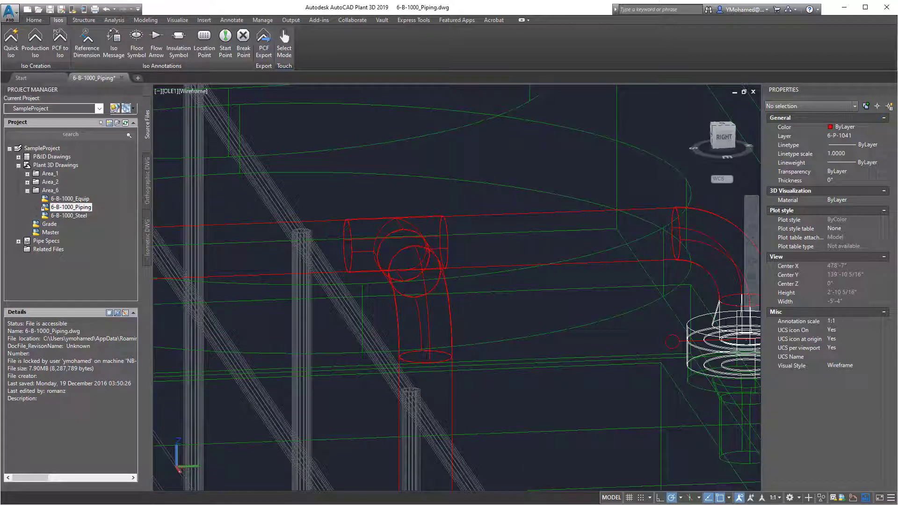